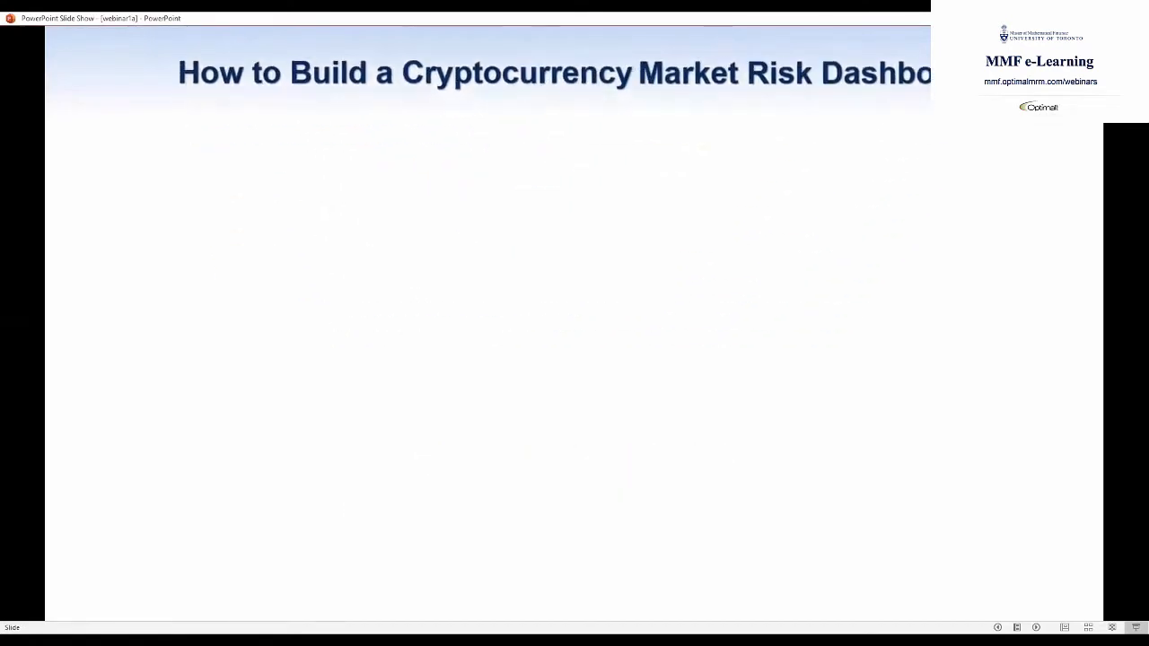
- Advance past the cryptocurrency risk dashboard title slide
key("right")
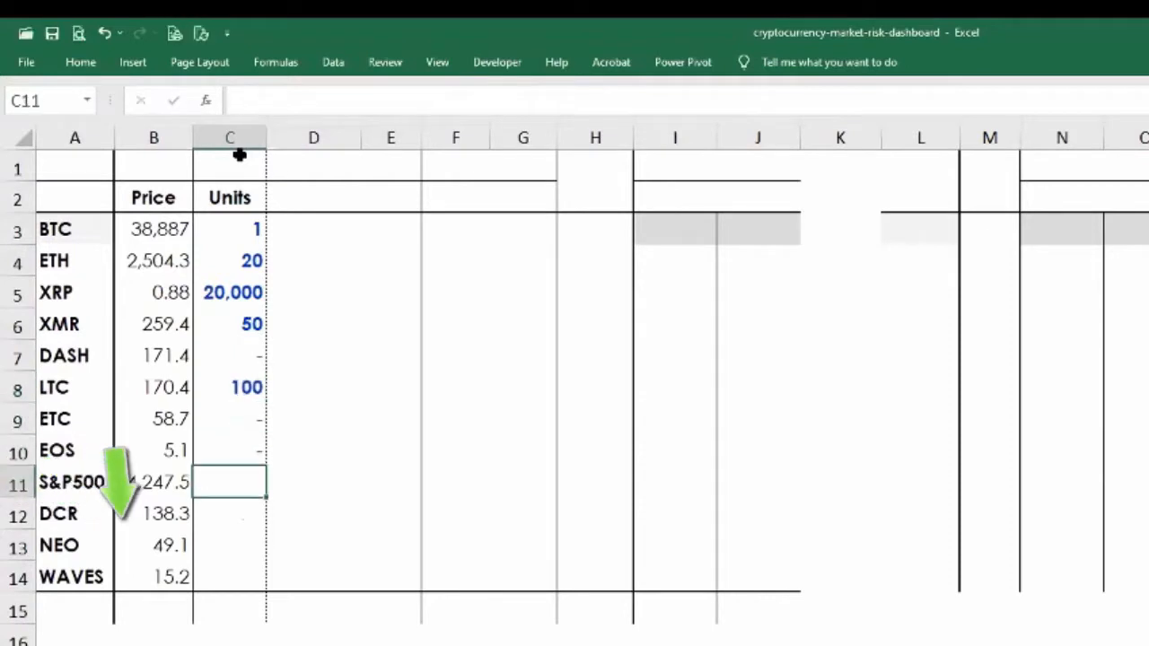
- Enter 20 units, add the Market Value column and weight formula totalling 235,417
type("20")
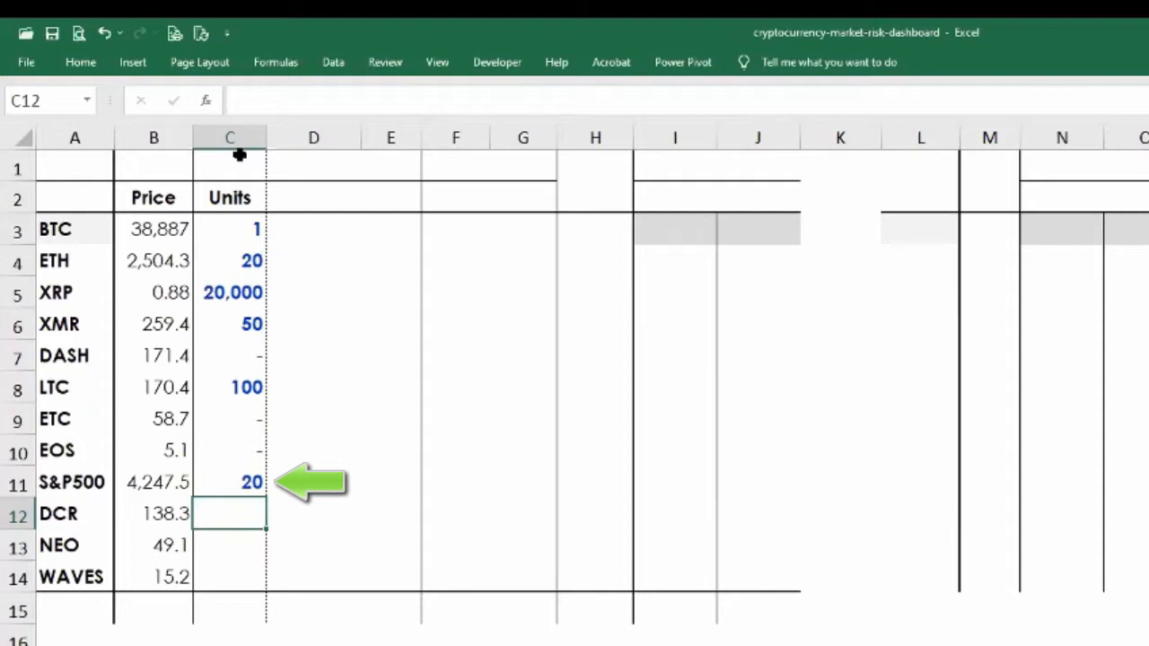
type("Market VAlue")
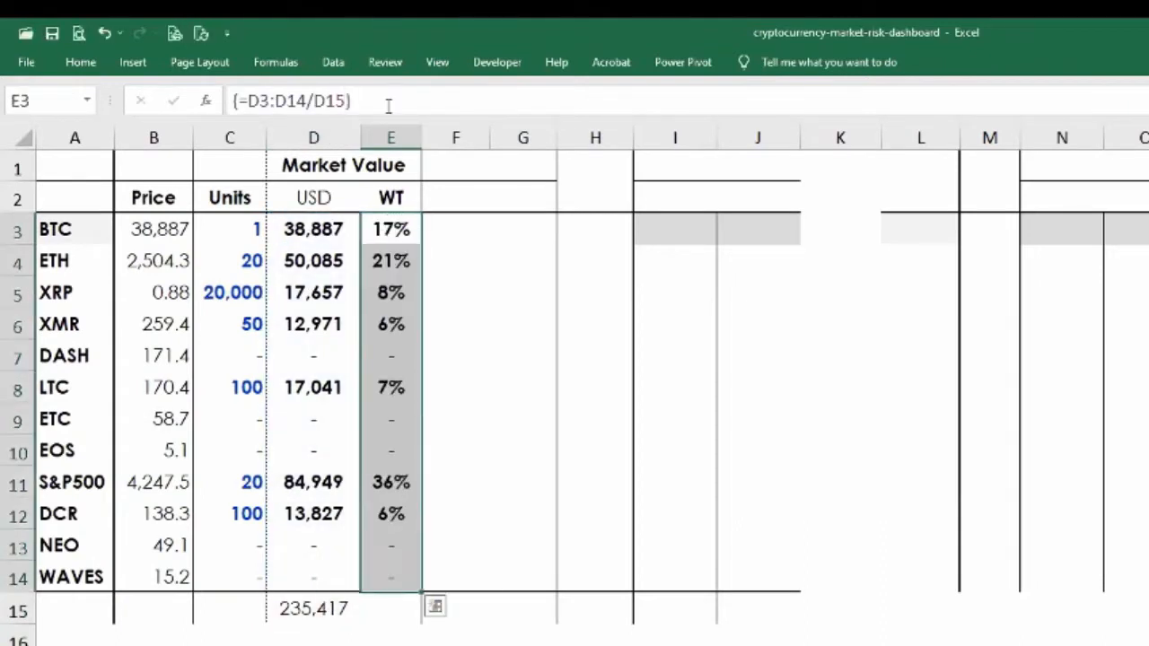
type("$V")
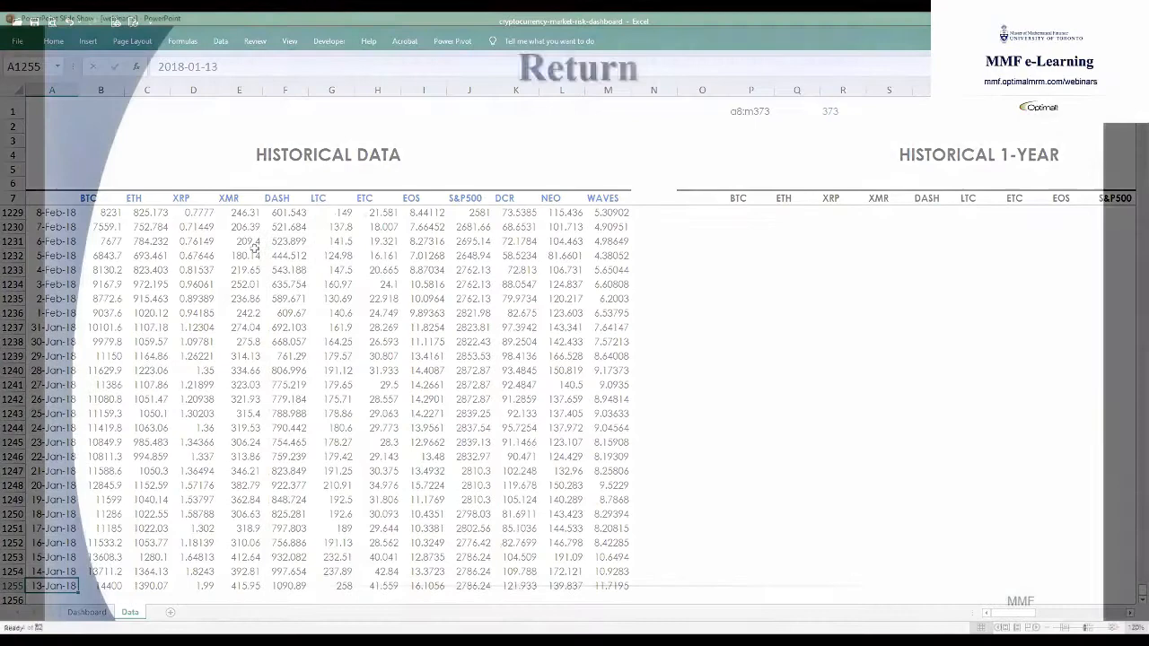
- Open the log-return slide and reveal the next return value
left_click(116, 18)
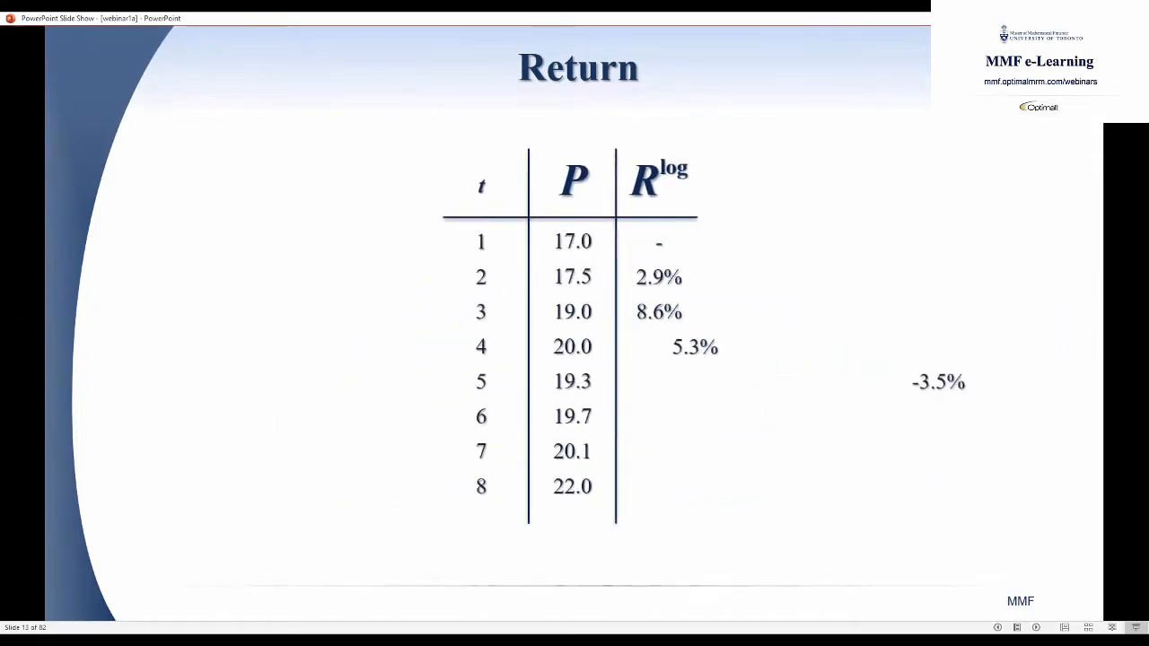
key("right")
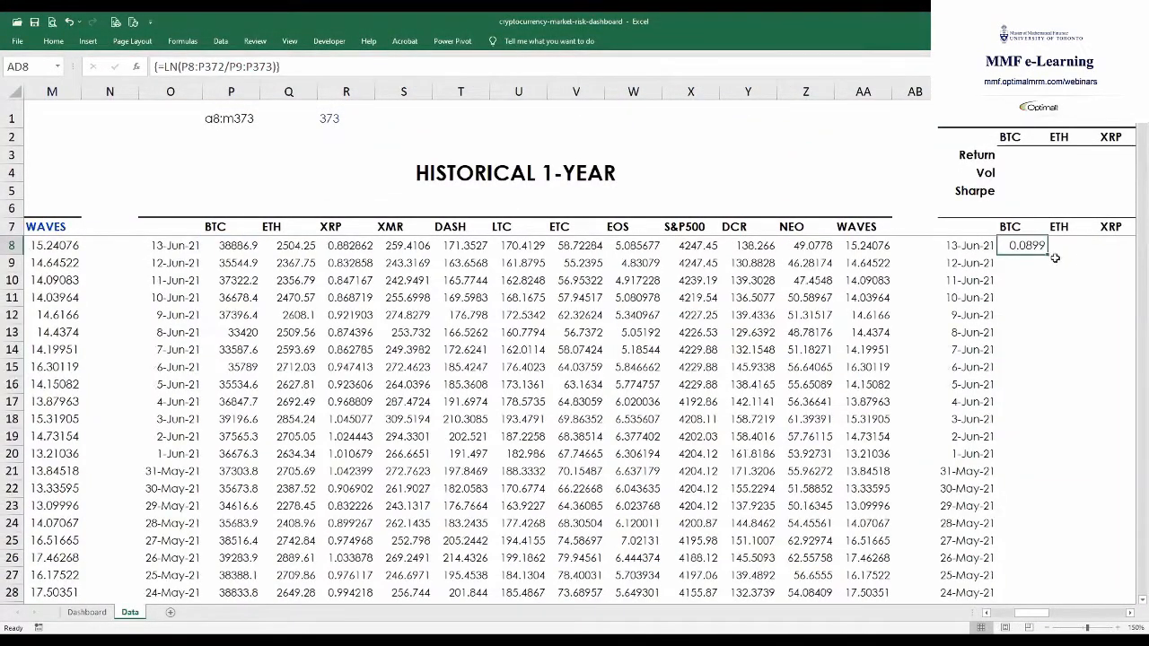
- Fill the Directional columns with daily log returns and start a STDEV volatility formula
scroll("right", 3)
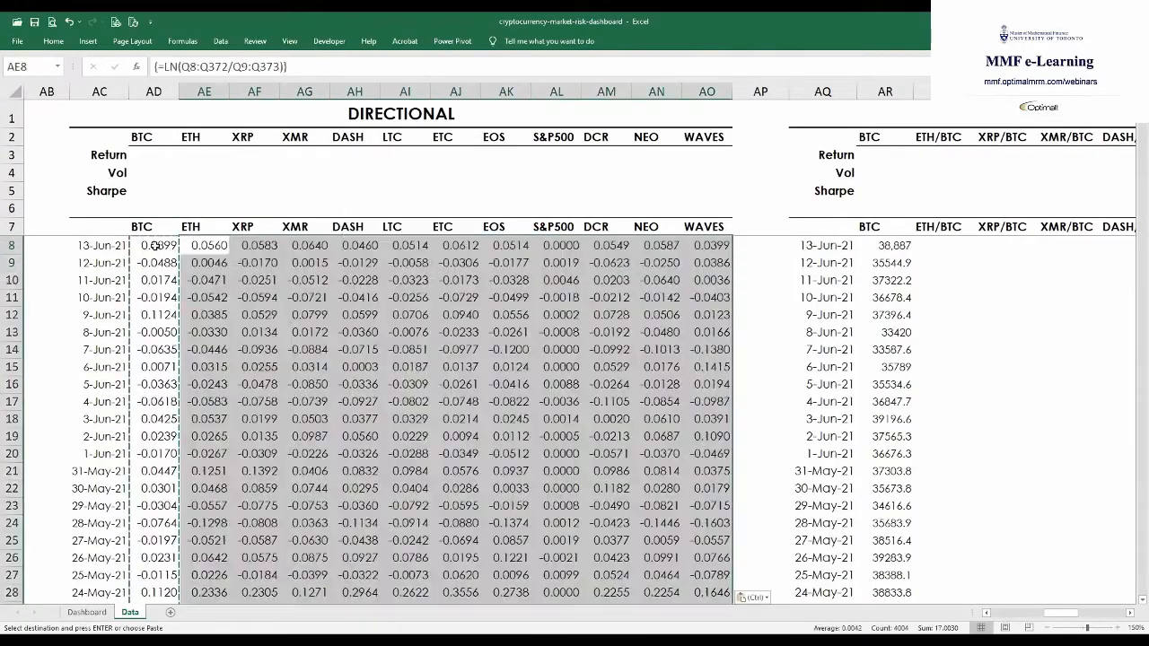
type("=stdev")
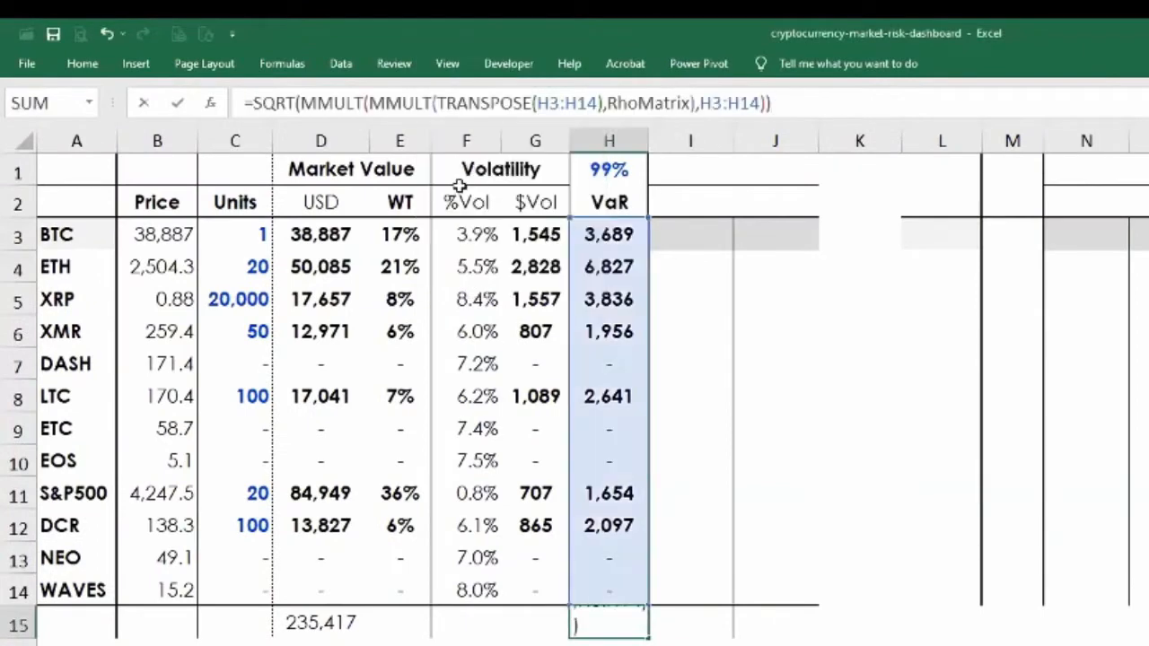
- Add %Vol, $Vol and 99% VaR columns, then begin the Sharpe heading
type("Sharpe")
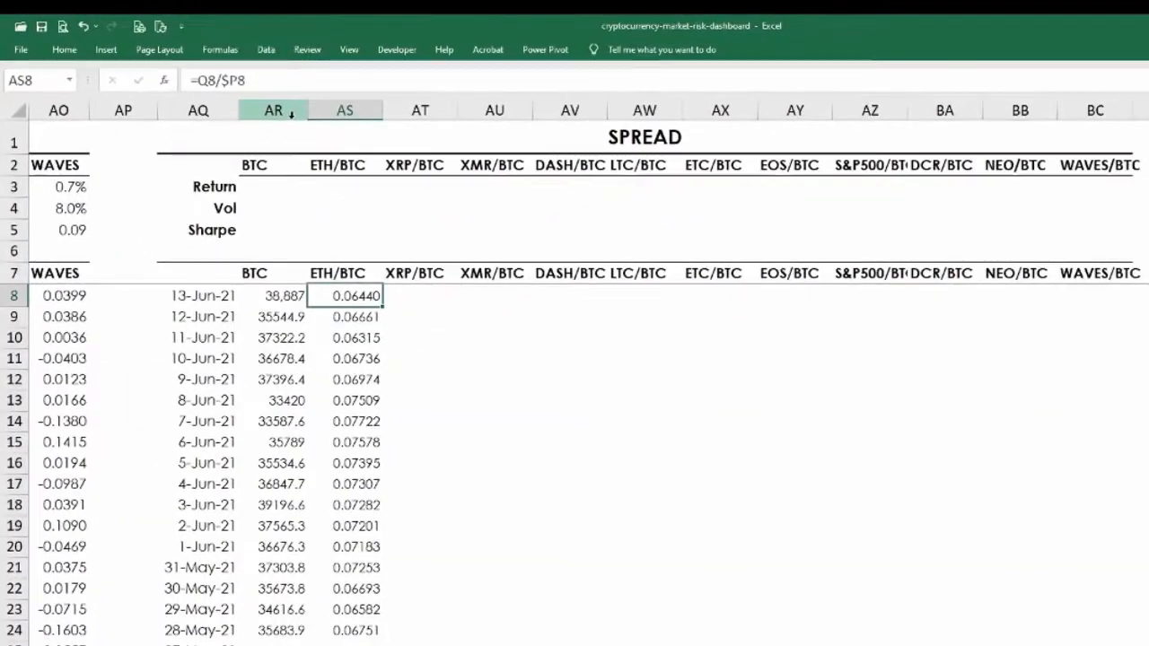
- Enter =STDEV(LN(AS8:AS373/AS9:AS373)) for spread volatility and add the Sharpe ratio columns
type("=stdev(ln(AS8:AS373")
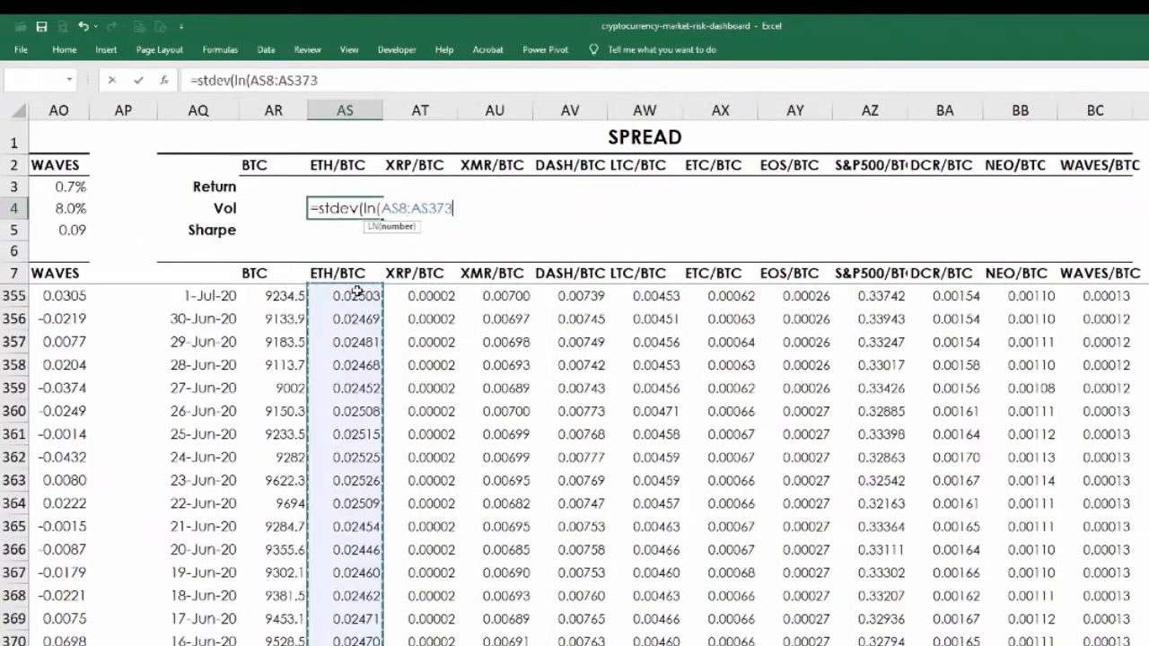
type("/AS9:AS373))")
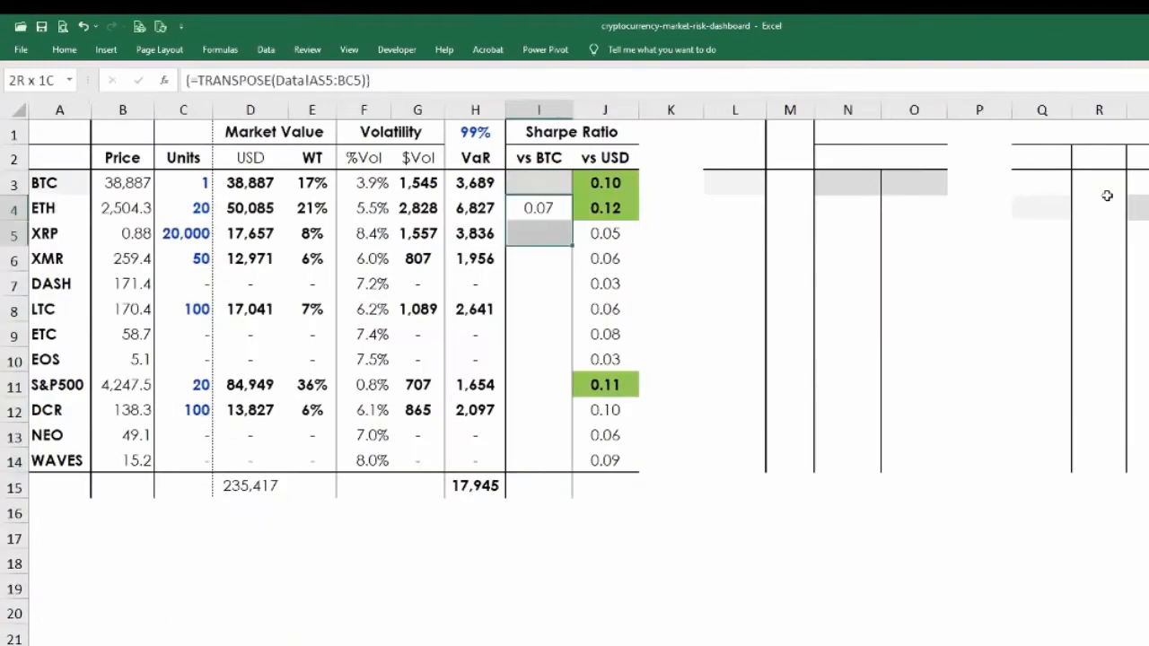
type("Sharpe")
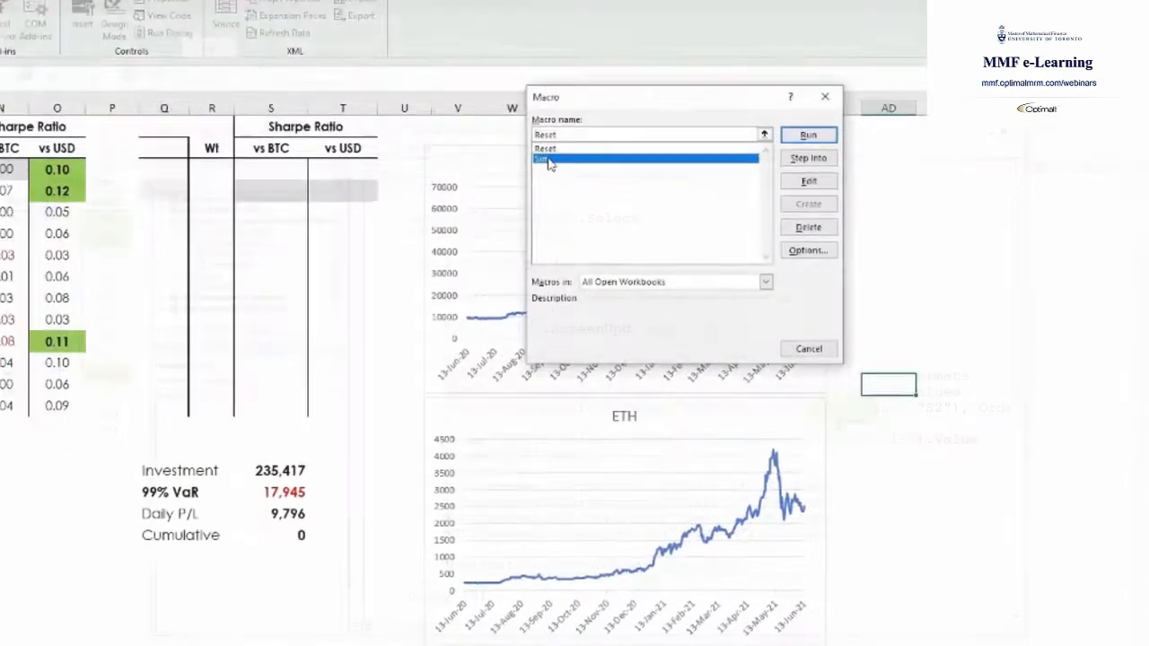
- Select and run the Sort macro from the Macros list
left_click(806, 135)
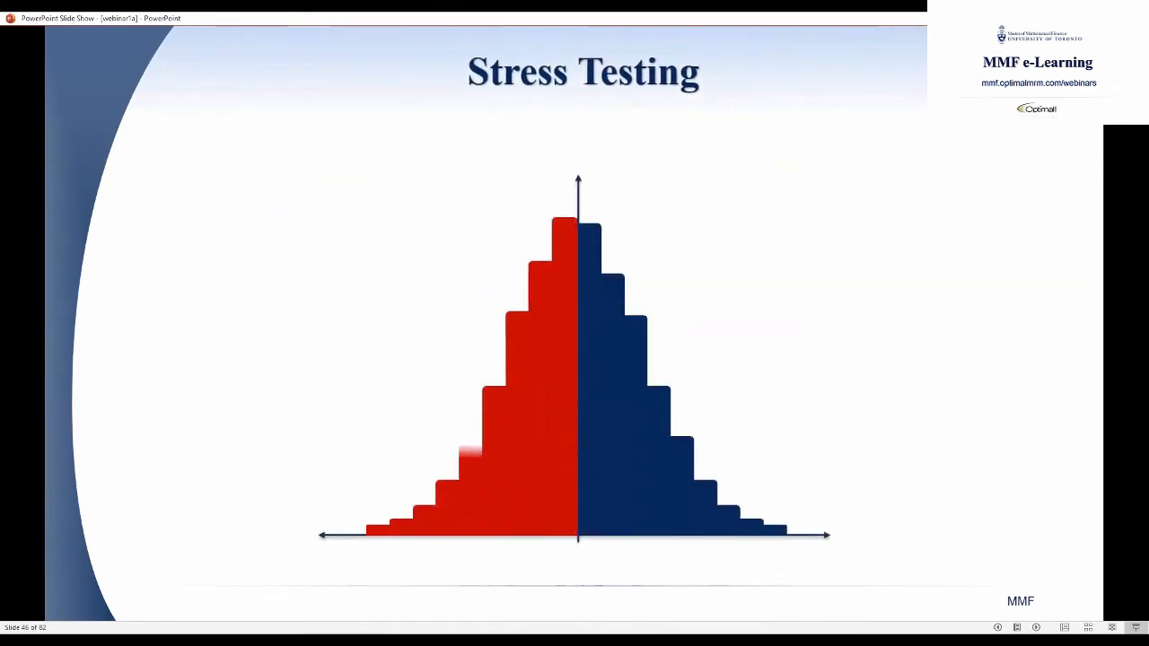
- Advance from Stress Testing through Liquidity and Thresholds to the Benchmarks slide
key("right")
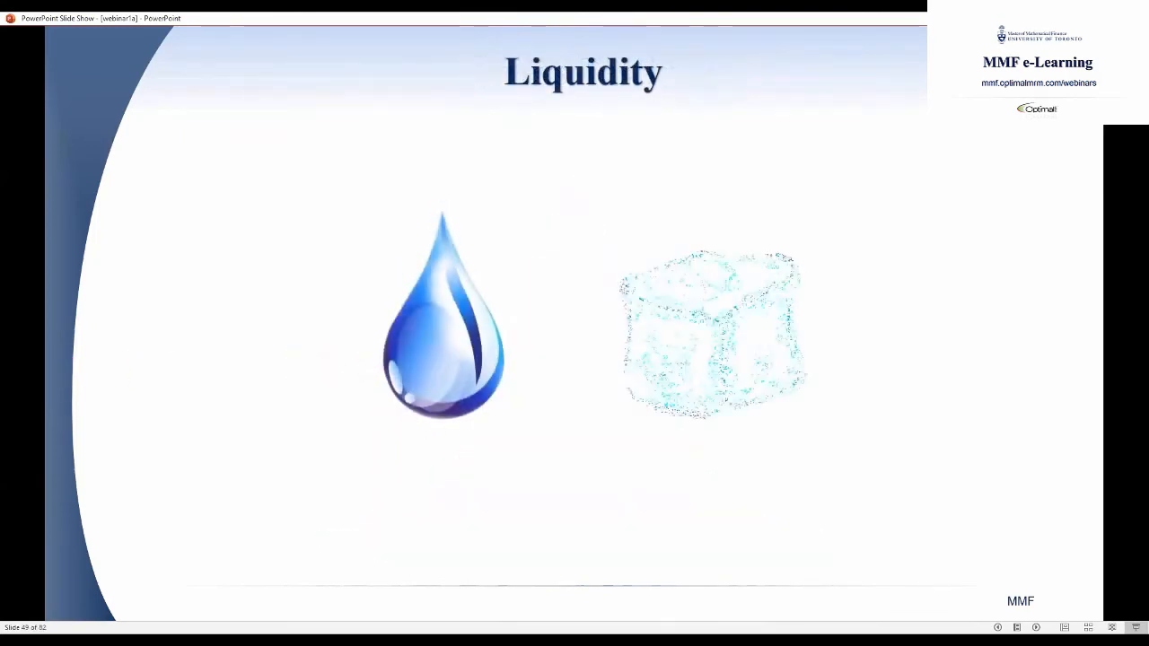
key("right")
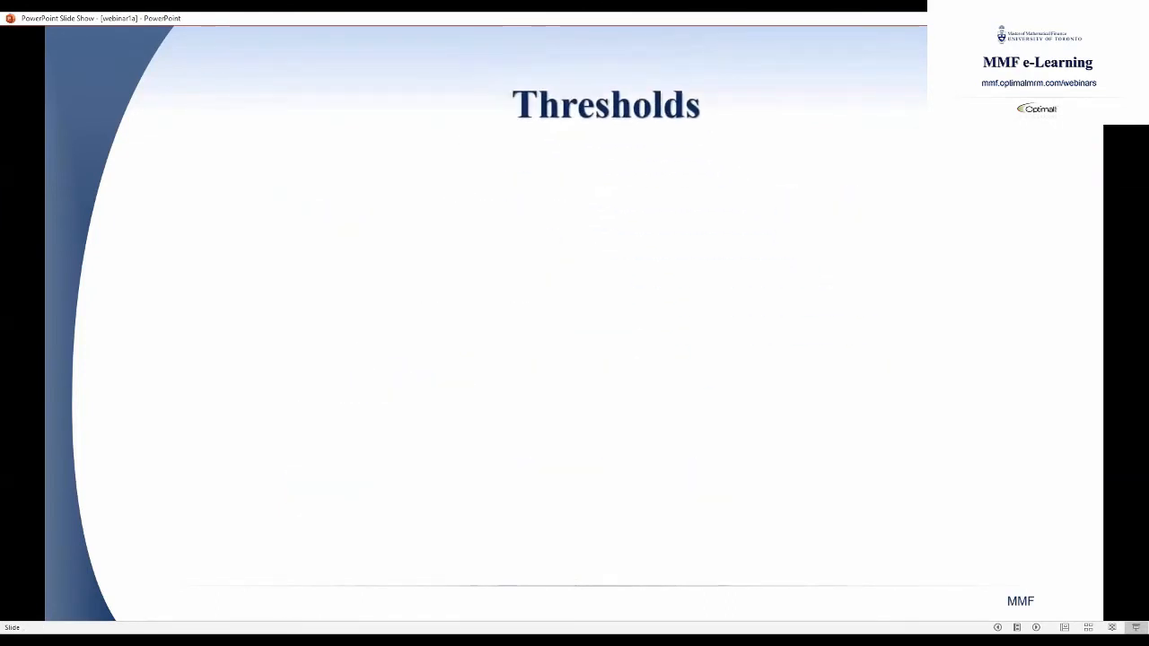
key("right")
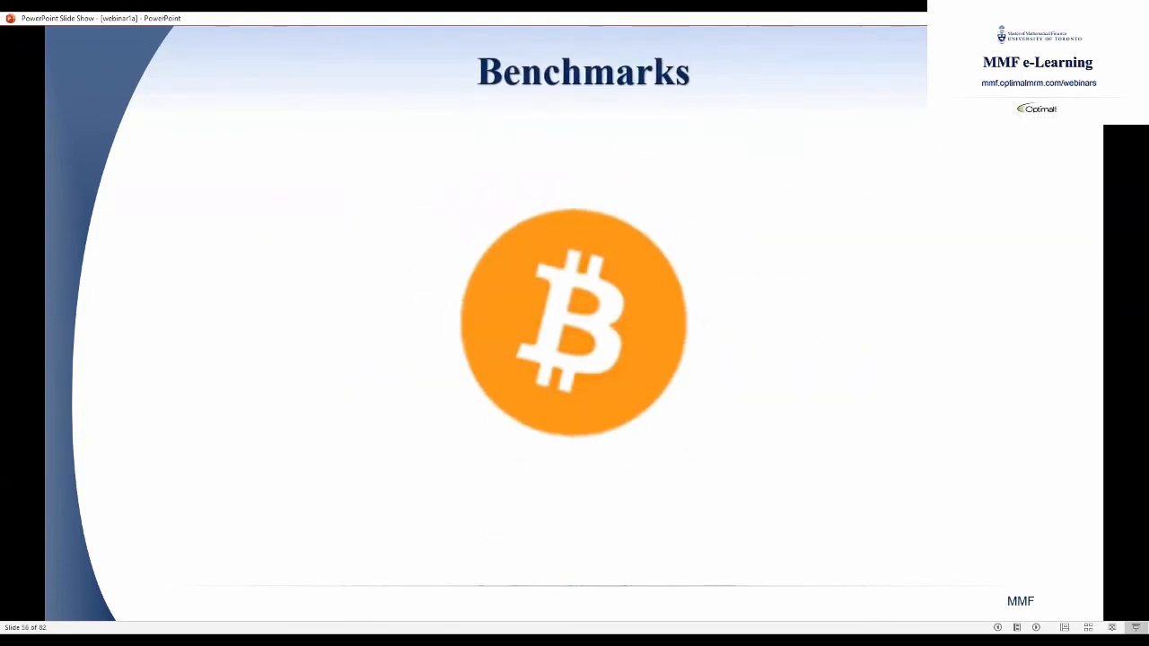